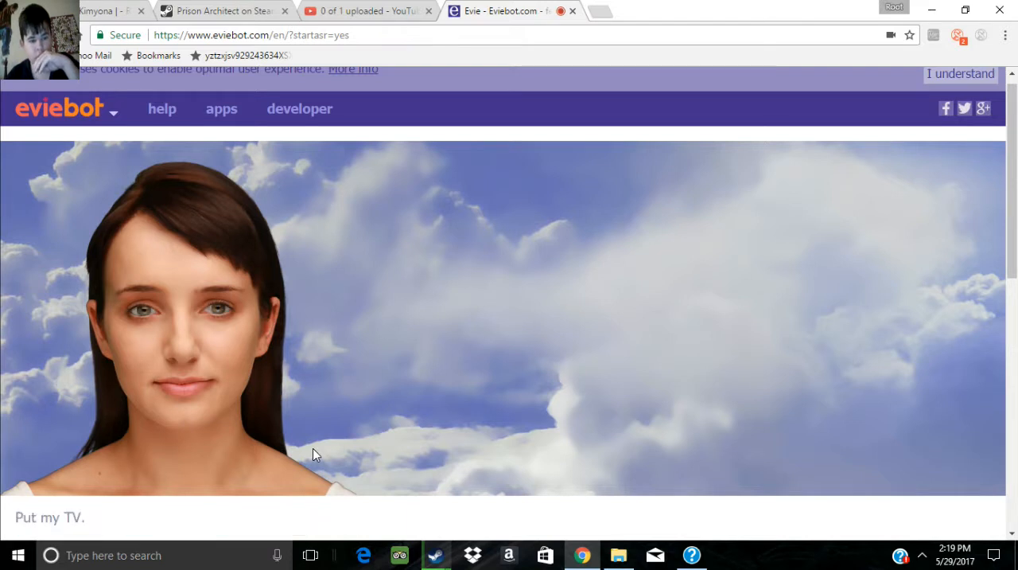
- Scroll to the chat input and say "Okay" to Evie, who asks about questions
{"action": "scroll", "scroll_direction": "down", "scroll_amount": 3}
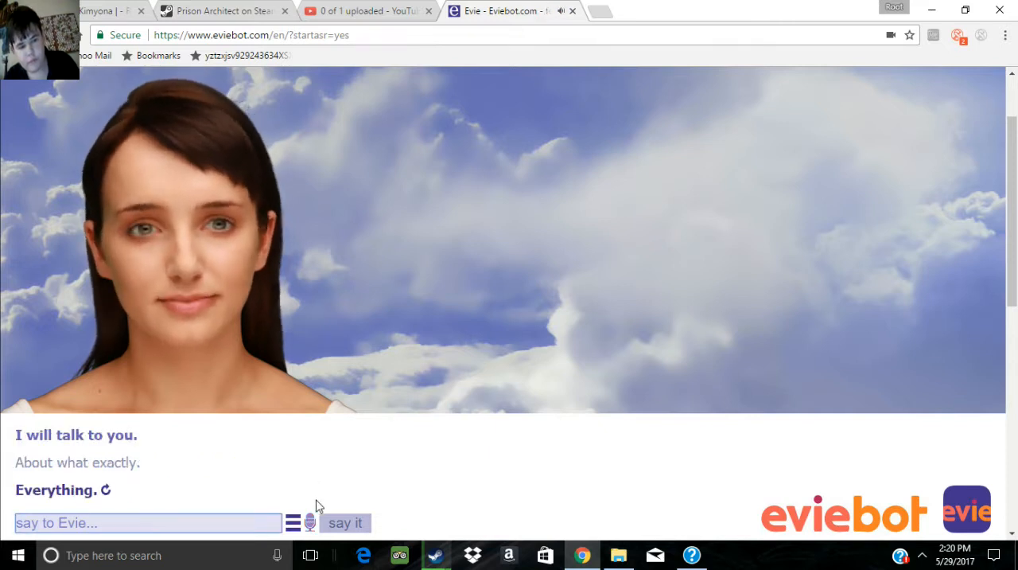
{"action": "mouse_move", "coordinate": [311, 522]}
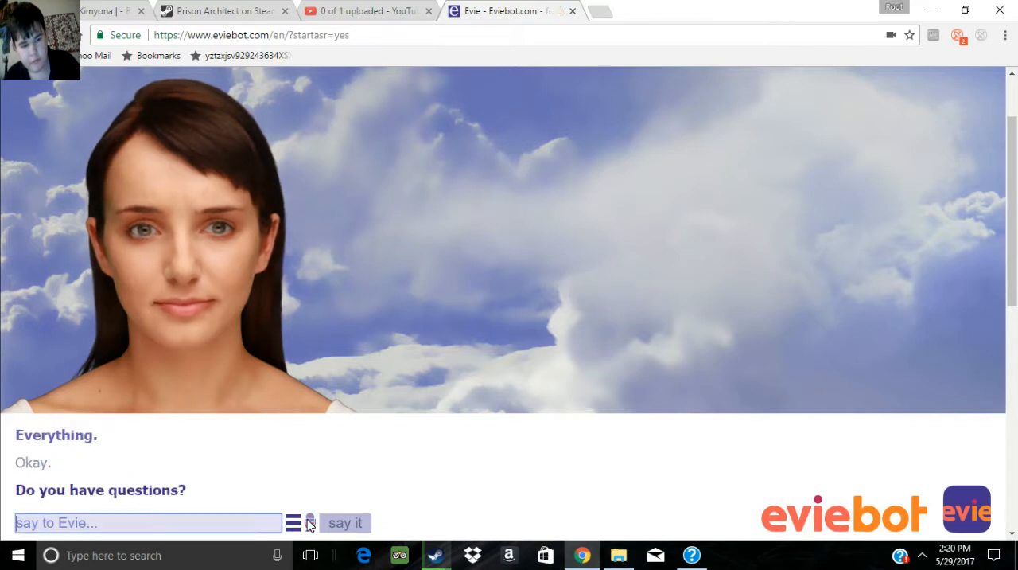
- Speak the next line asking Evie's name via the microphone
{"action": "left_click", "coordinate": [310, 522]}
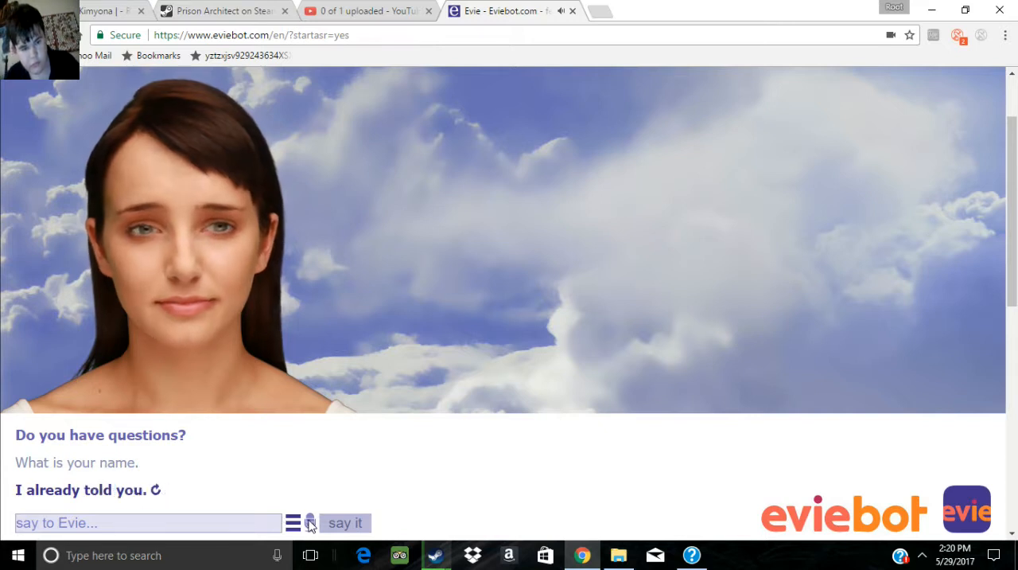
{"action": "mouse_move", "coordinate": [310, 523]}
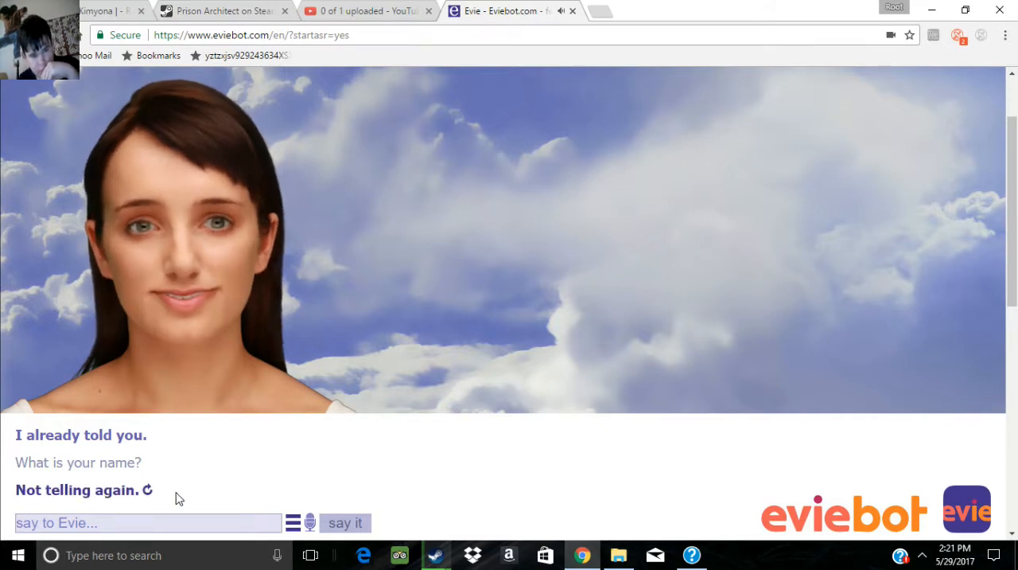
{"action": "mouse_move", "coordinate": [148, 489]}
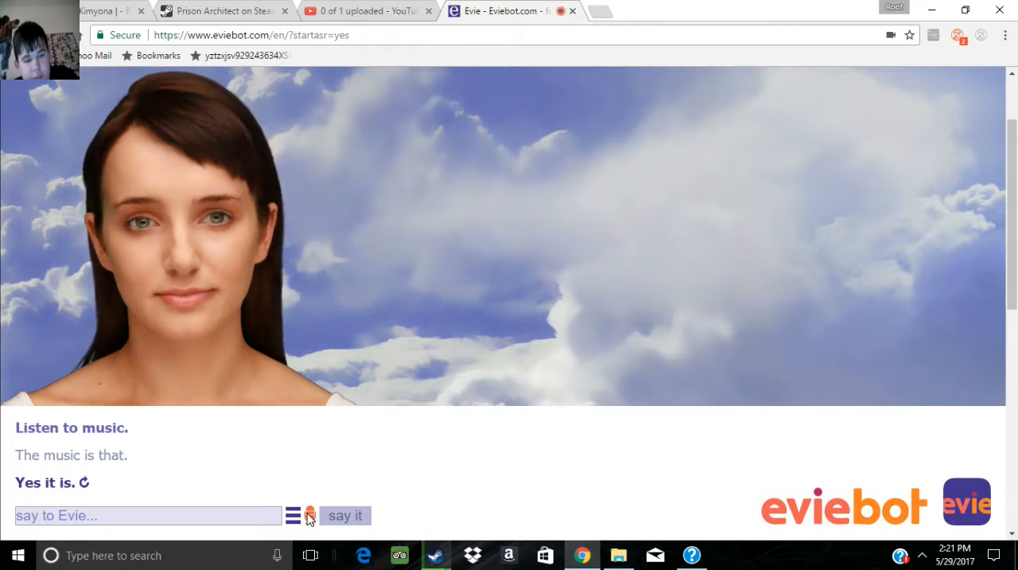
- Speak a riddle to Evie, then reply "I can see perfectly" to her answer
{"action": "left_click", "coordinate": [346, 515]}
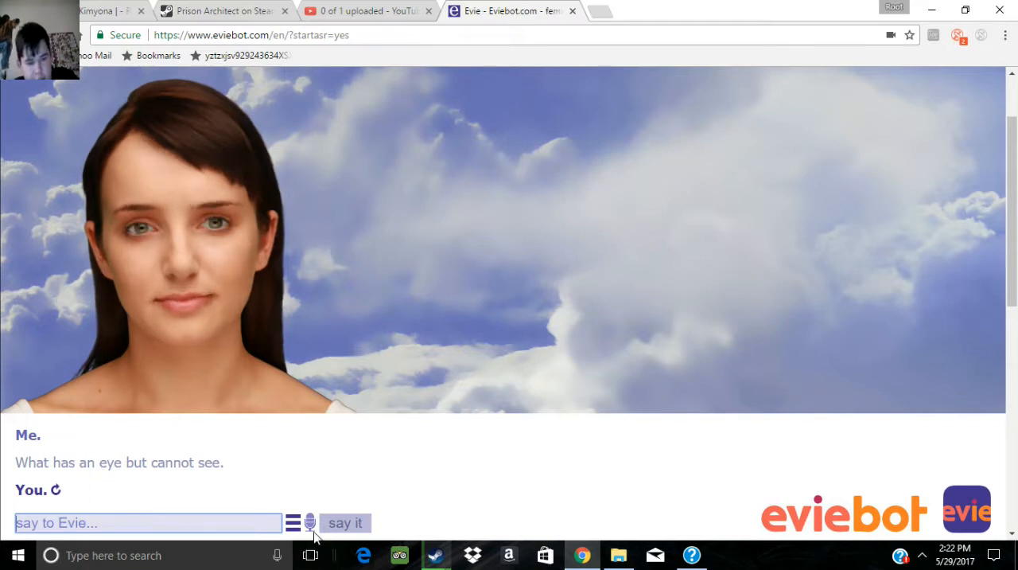
{"action": "left_click", "coordinate": [310, 522]}
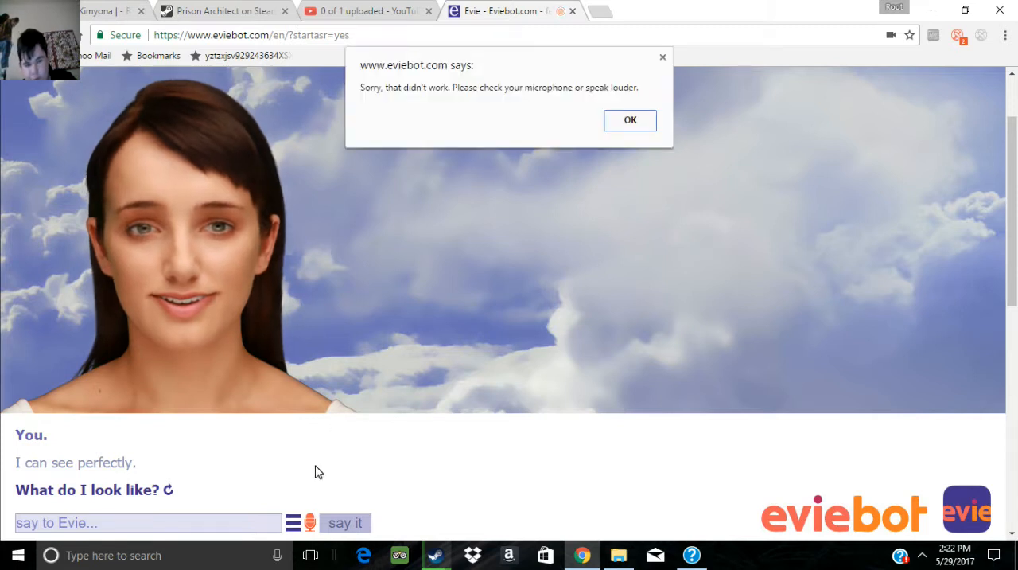
{"action": "mouse_move", "coordinate": [390, 338]}
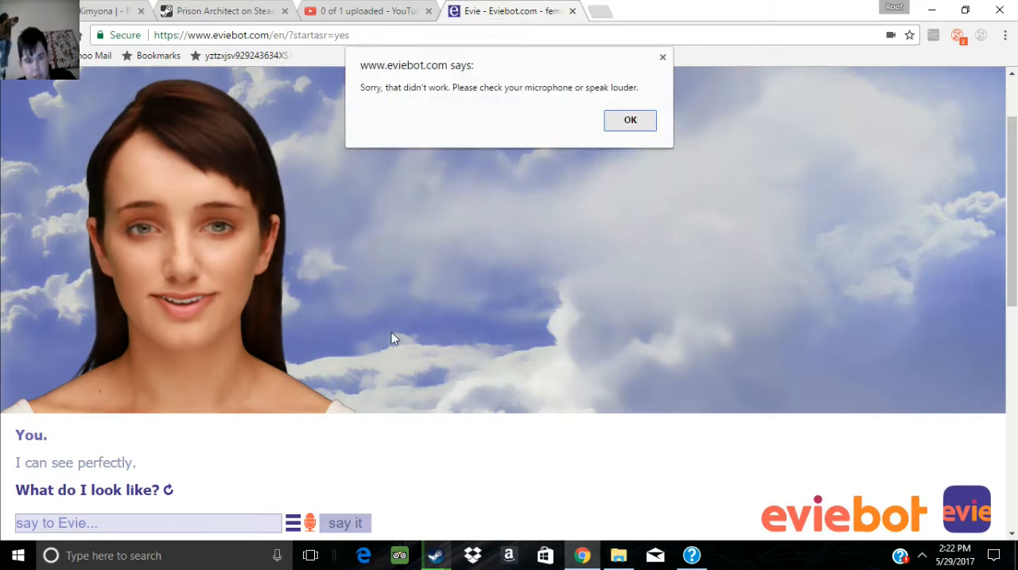
- Dismiss the microphone error alert with OK to resume the chat
{"action": "left_click", "coordinate": [630, 120]}
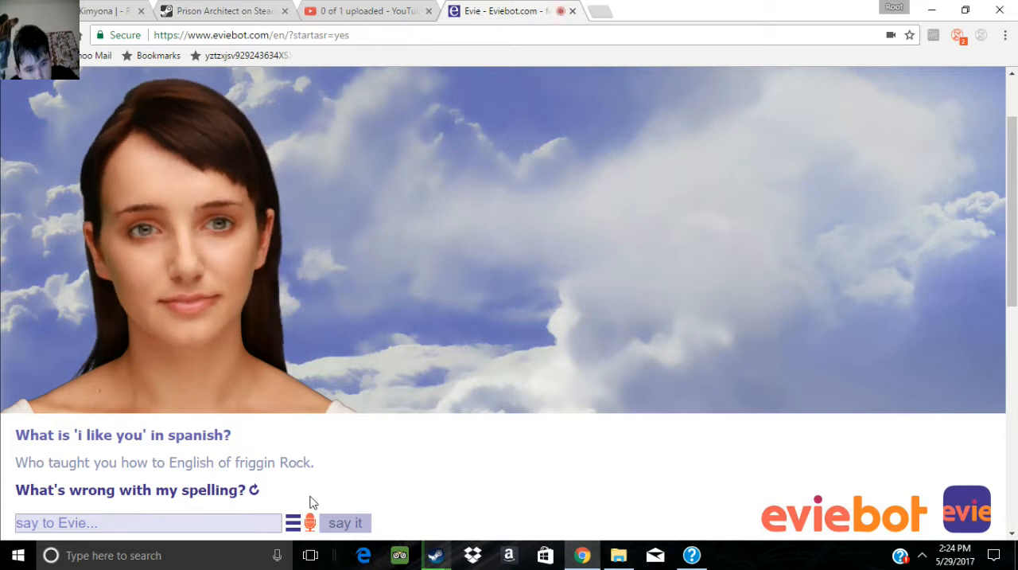
- Answer "I don't know", "I have none of the above", then "Happy Memorial Day Evie" by voice
{"action": "left_click", "coordinate": [345, 523]}
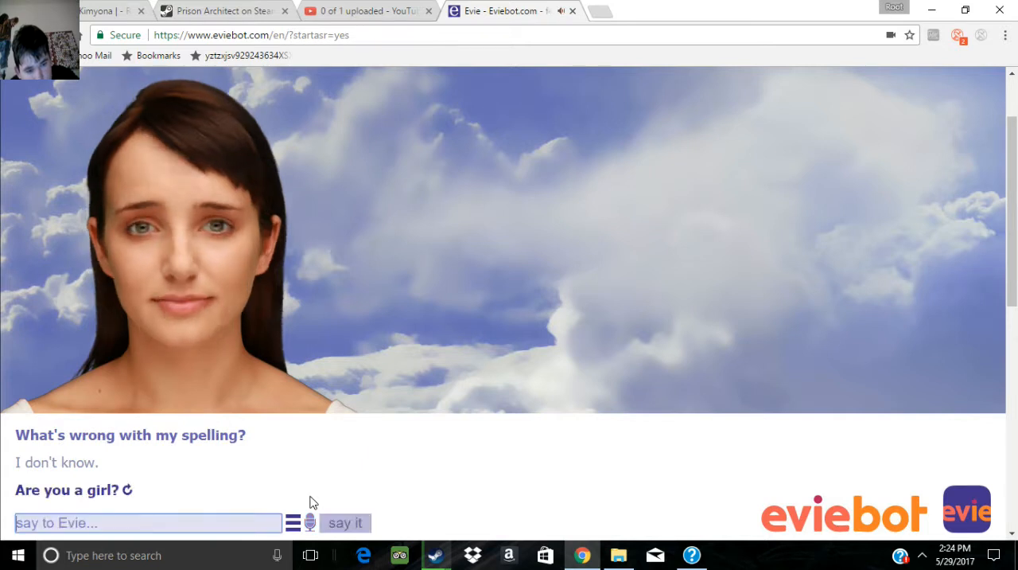
{"action": "left_click", "coordinate": [310, 523]}
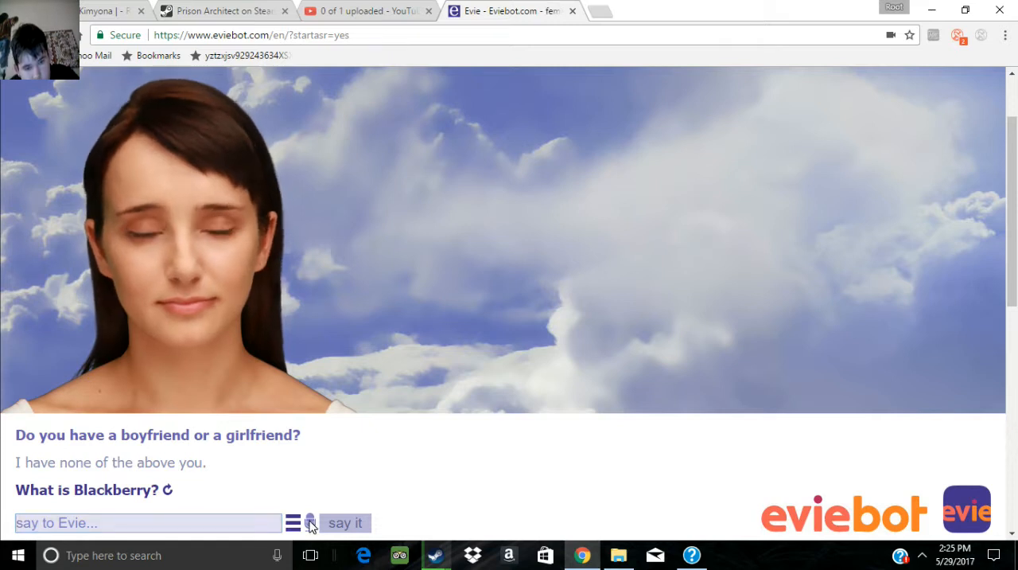
{"action": "left_click", "coordinate": [311, 522]}
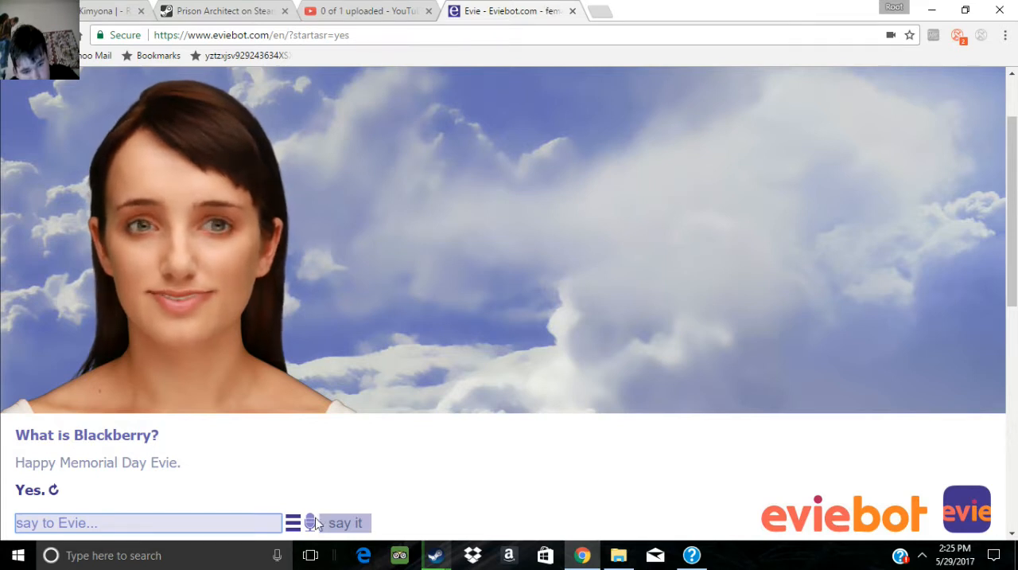
- Ask Evie "So where are you now" by voice, then dismiss the microphone failure alert
{"action": "left_click", "coordinate": [311, 522]}
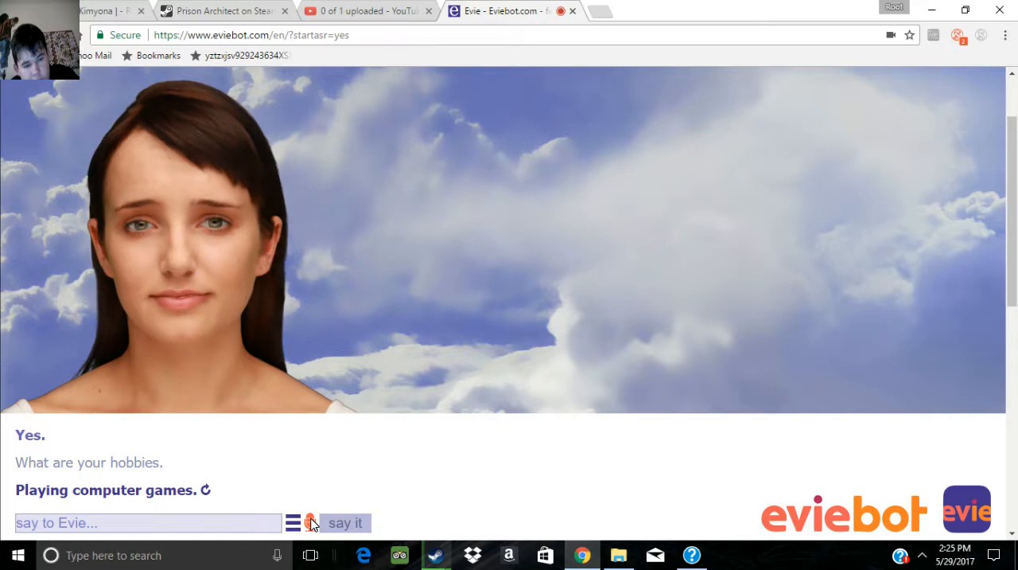
{"action": "left_click", "coordinate": [345, 523]}
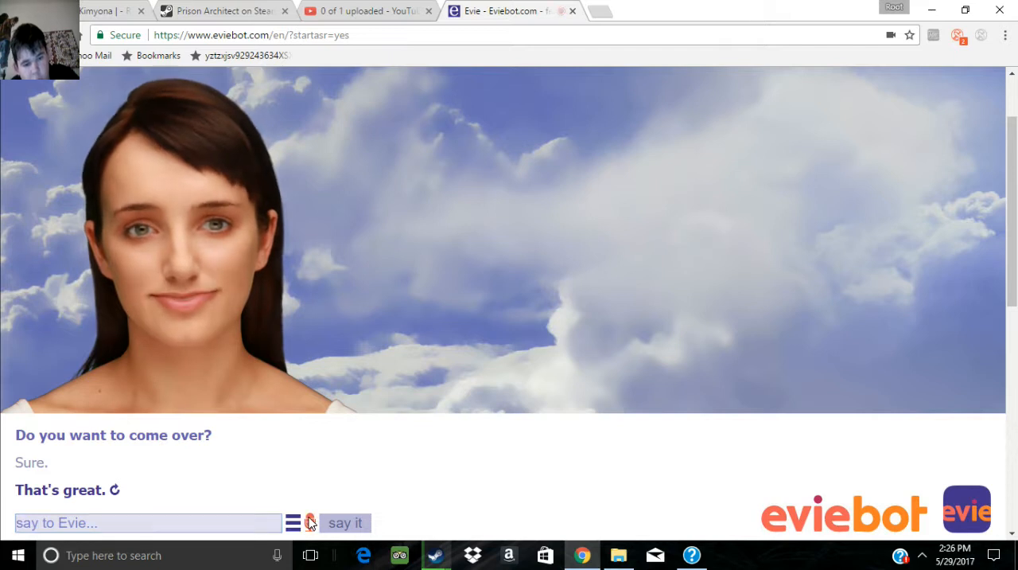
{"action": "left_click", "coordinate": [345, 522]}
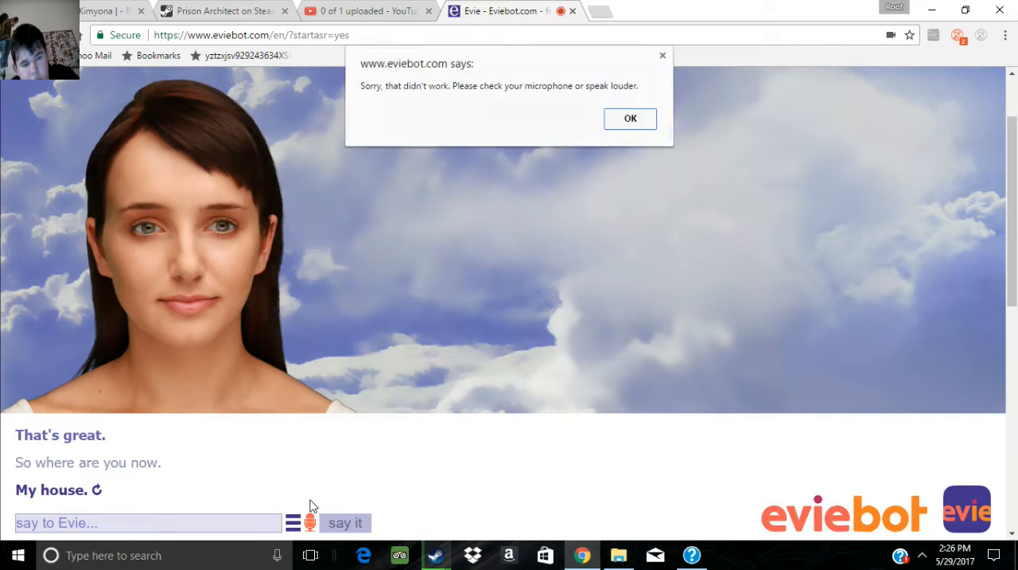
{"action": "left_click", "coordinate": [629, 117]}
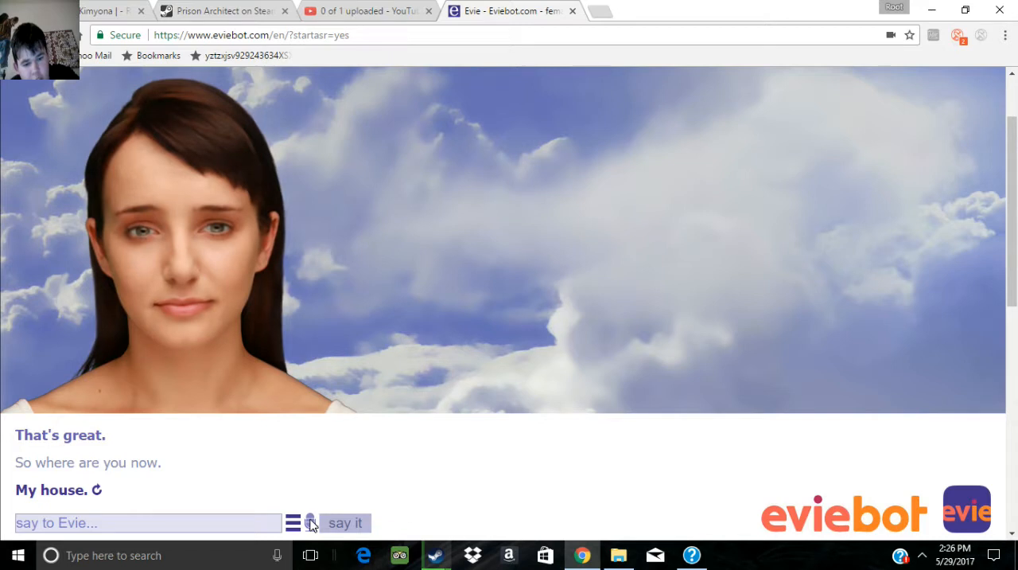
{"action": "mouse_move", "coordinate": [310, 522]}
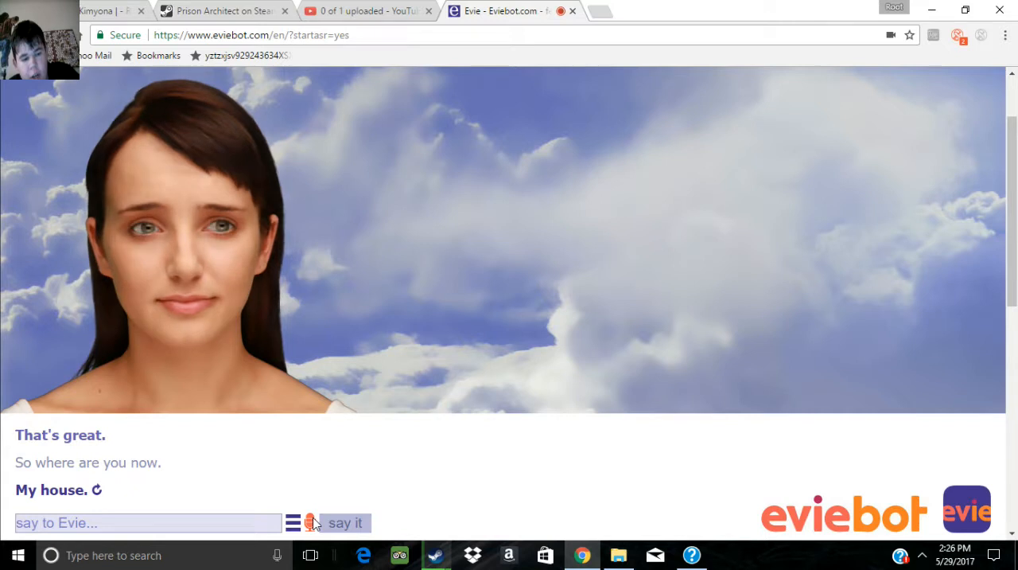
- Tell Evie by voice that you want to punch her and await her dare
{"action": "left_click", "coordinate": [346, 523]}
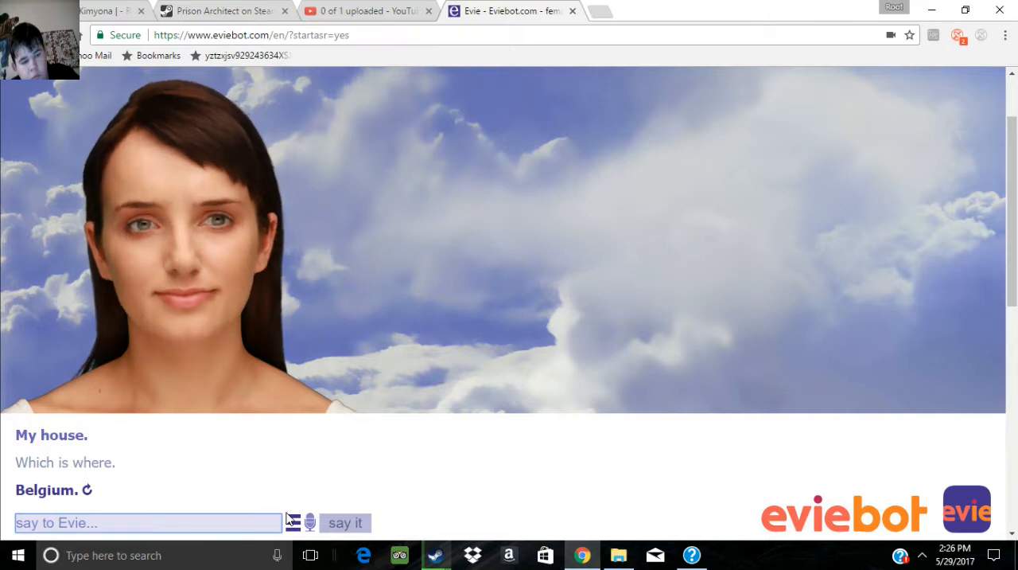
{"action": "mouse_move", "coordinate": [310, 522]}
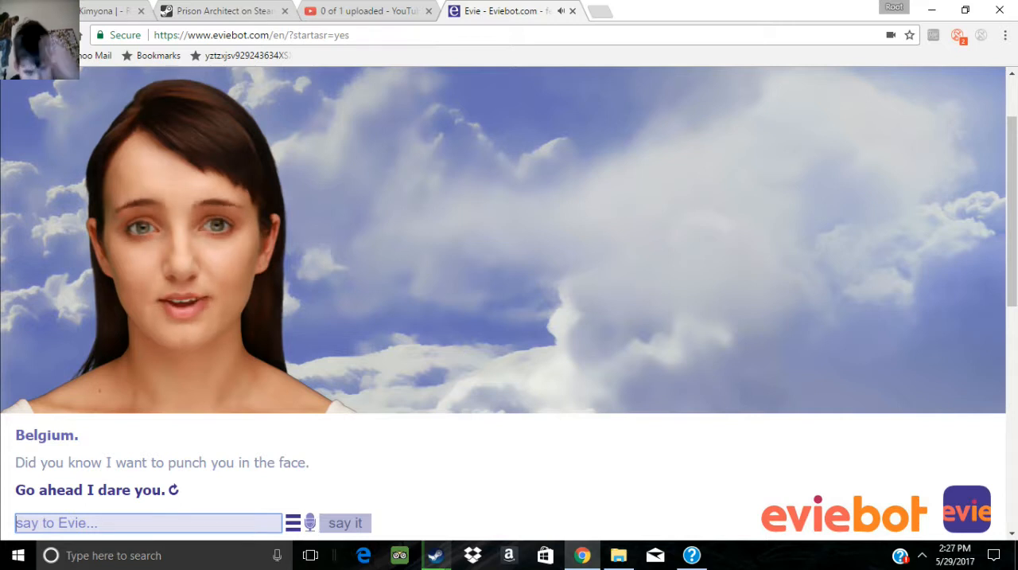
- Abandon the typed "*punc" text and speak the next line to Evie instead
{"action": "type", "text": "*punc"}
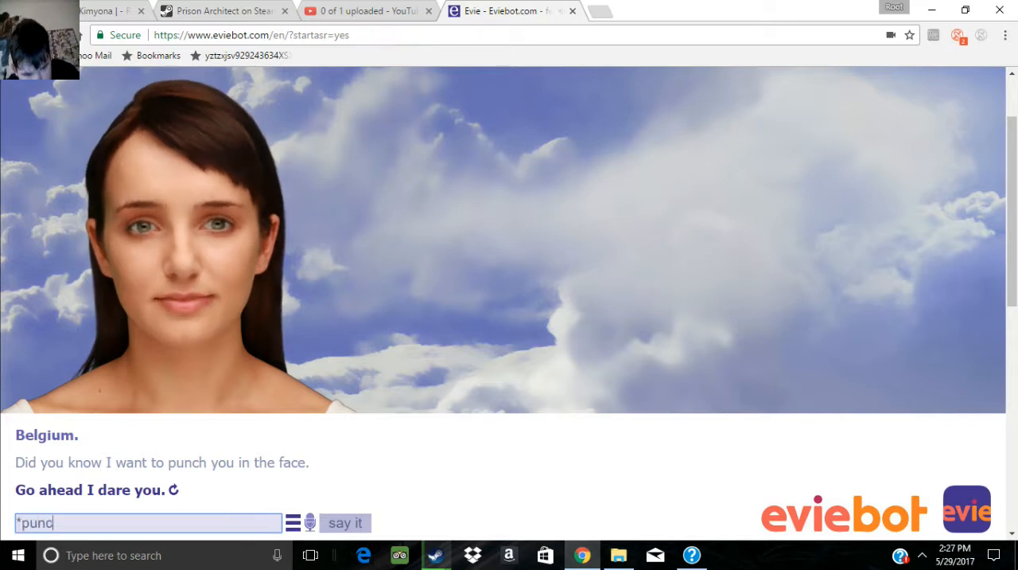
{"action": "left_click", "coordinate": [344, 523]}
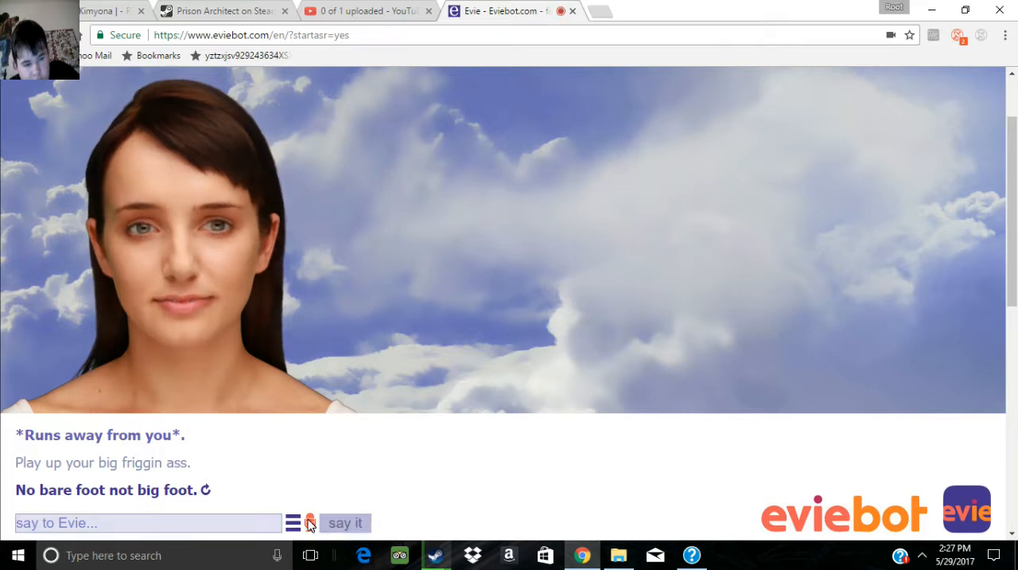
- Ask Evie by voice whether she is fascinated in comic books
{"action": "left_click", "coordinate": [345, 523]}
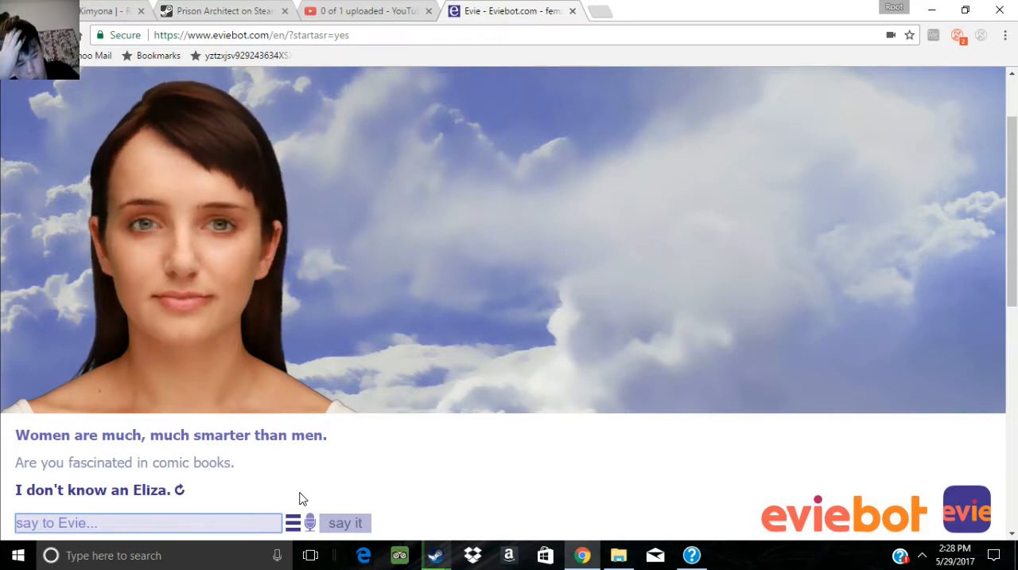
{"action": "mouse_move", "coordinate": [309, 523]}
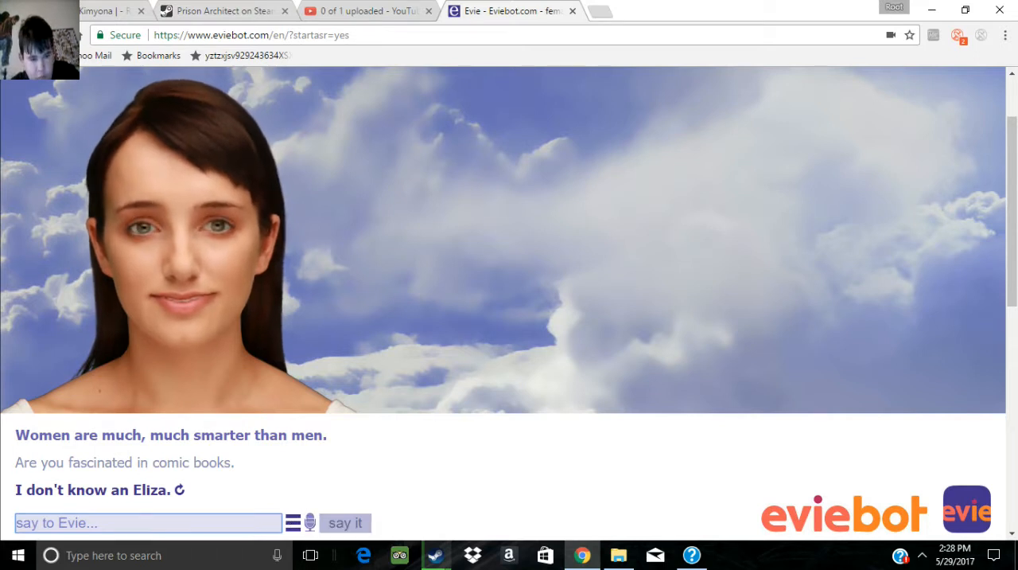
- Type "Who Eliza" into the say-to-Evie box and send it, then start typing "T"
{"action": "type", "text": "Who the fuck is"}
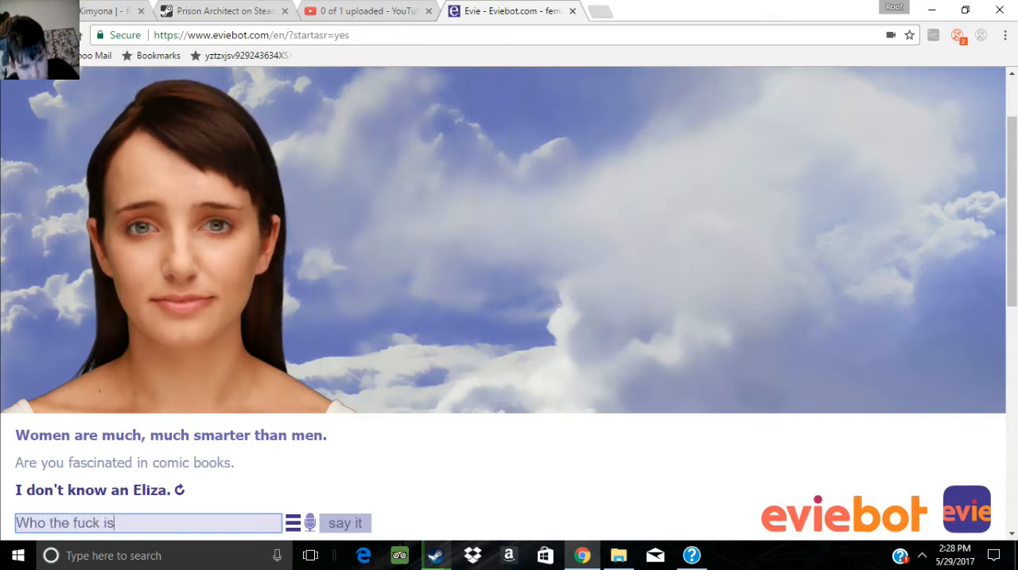
{"action": "type", "text": "Eliza"}
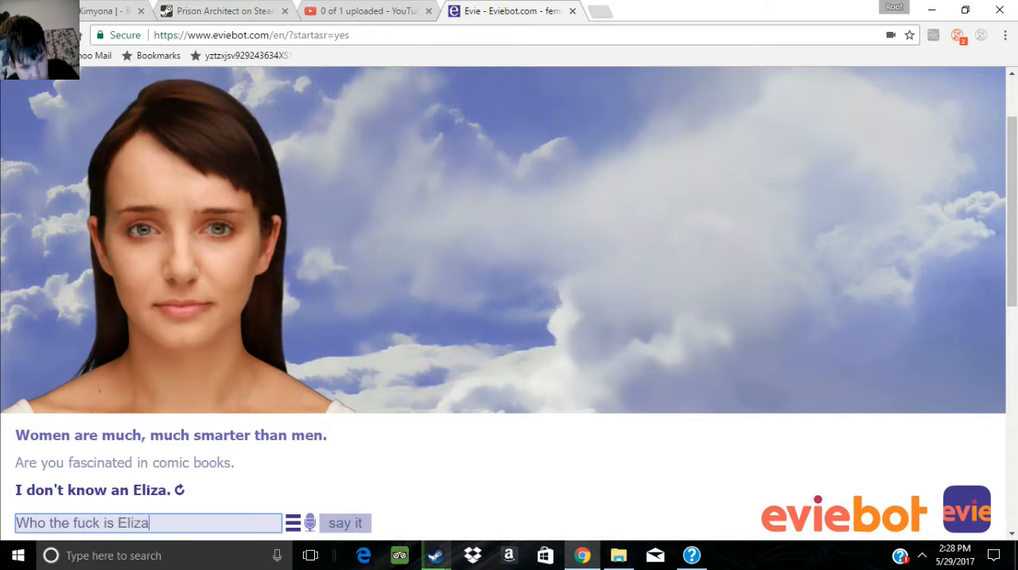
{"action": "left_click", "coordinate": [344, 523]}
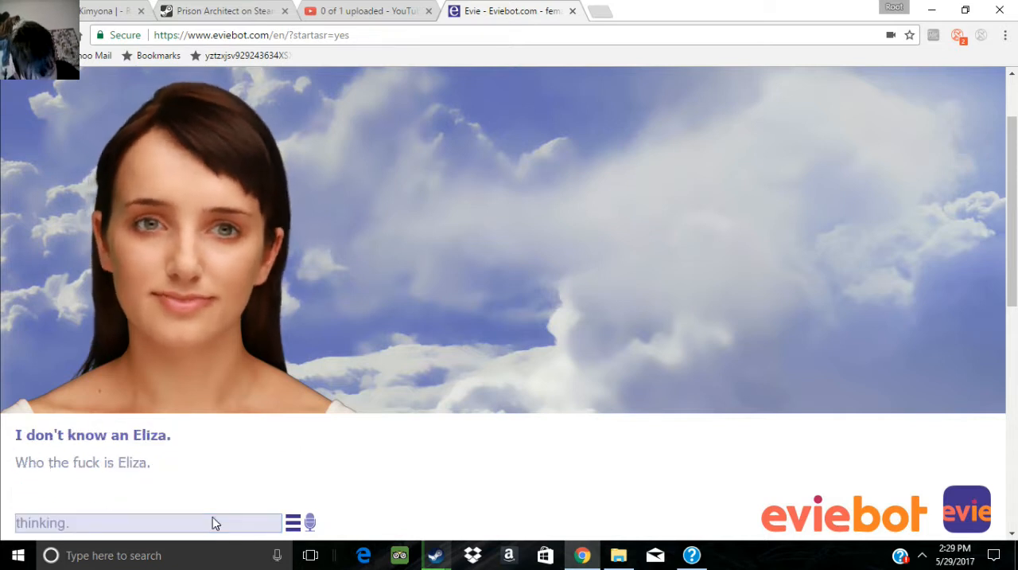
{"action": "type", "text": "T"}
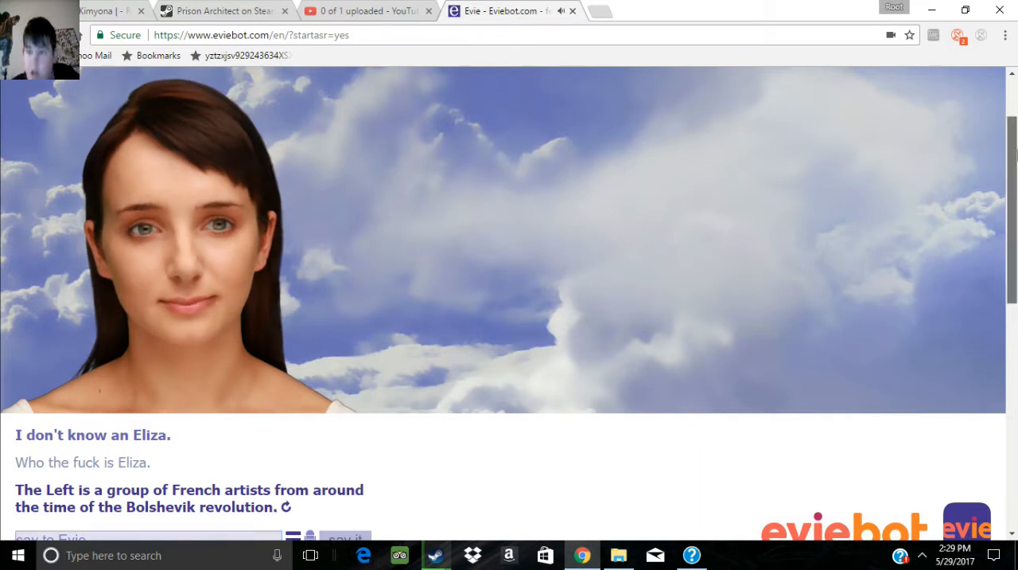
- Speak several voice replies to Evie, including your age, until she calls pretending very rude
{"action": "scroll", "scroll_direction": "down", "scroll_amount": 3}
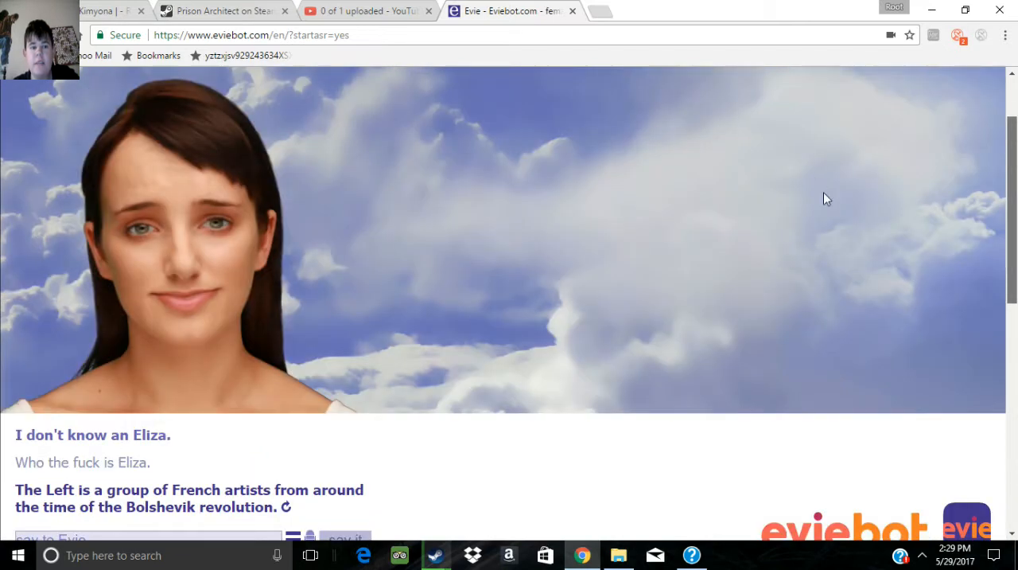
{"action": "scroll", "scroll_direction": "down", "scroll_amount": 3}
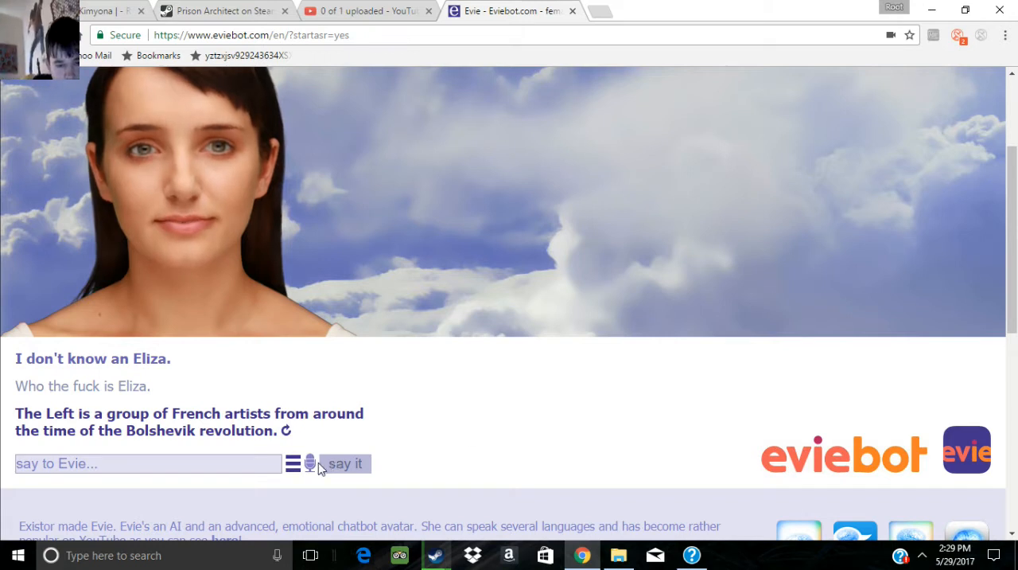
{"action": "mouse_move", "coordinate": [468, 420]}
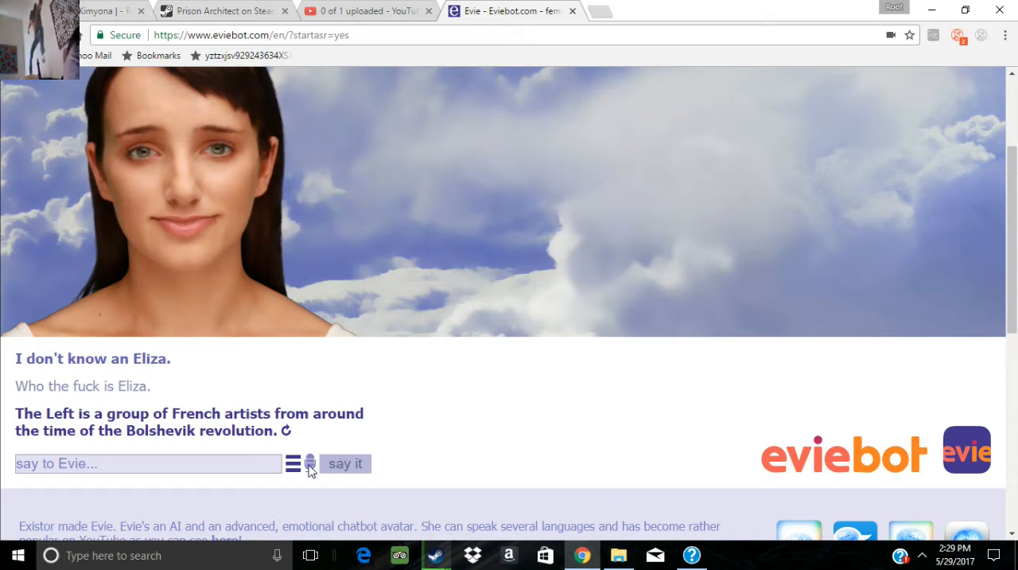
{"action": "mouse_move", "coordinate": [310, 463]}
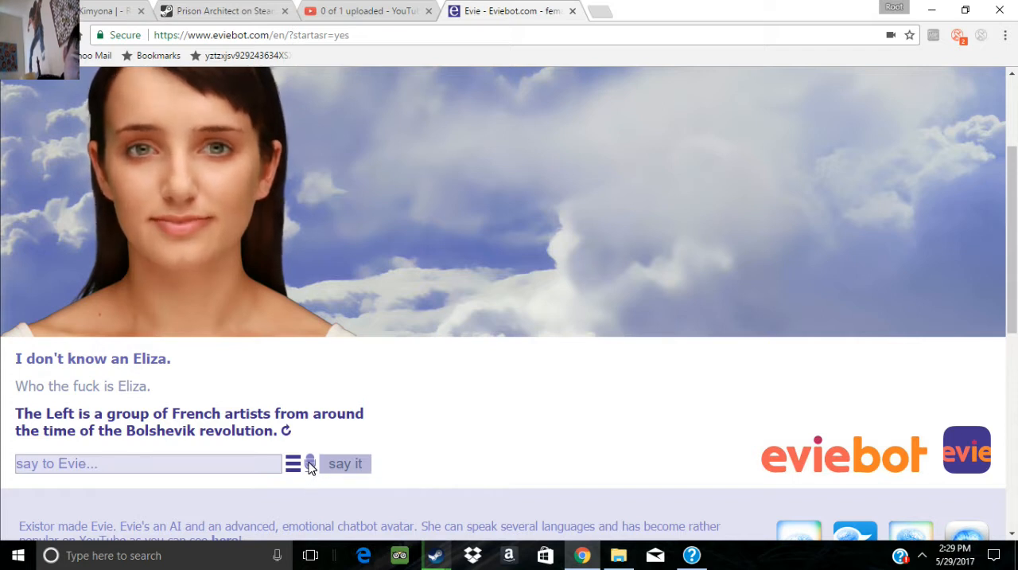
{"action": "left_click", "coordinate": [310, 463]}
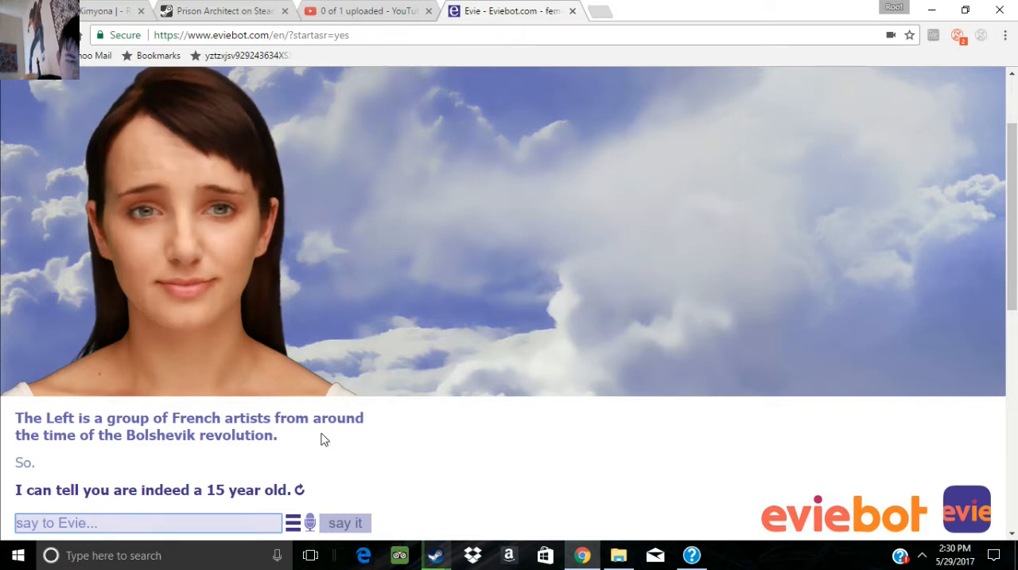
{"action": "left_click", "coordinate": [309, 523]}
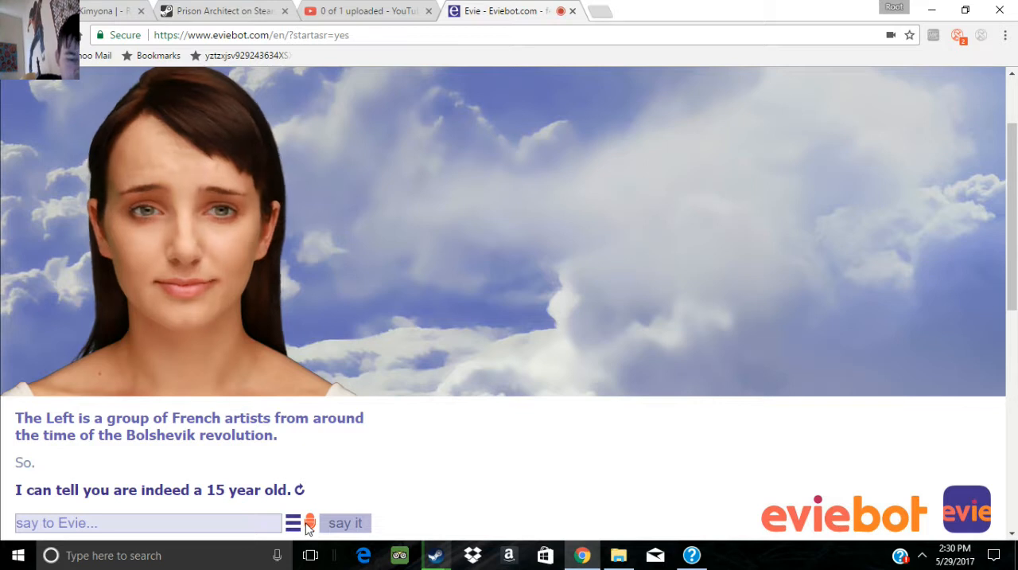
{"action": "left_click", "coordinate": [345, 523]}
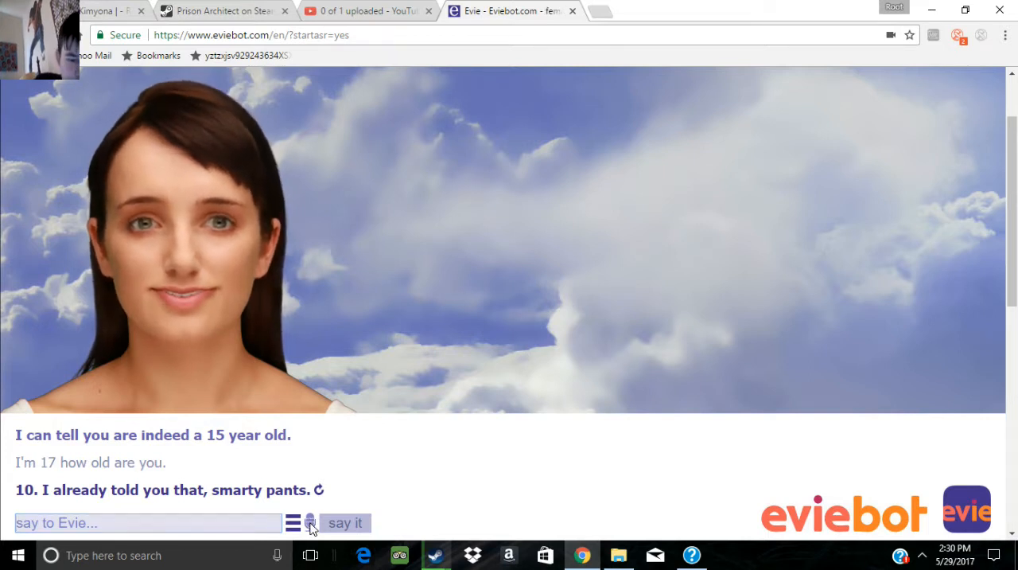
{"action": "left_click", "coordinate": [311, 523]}
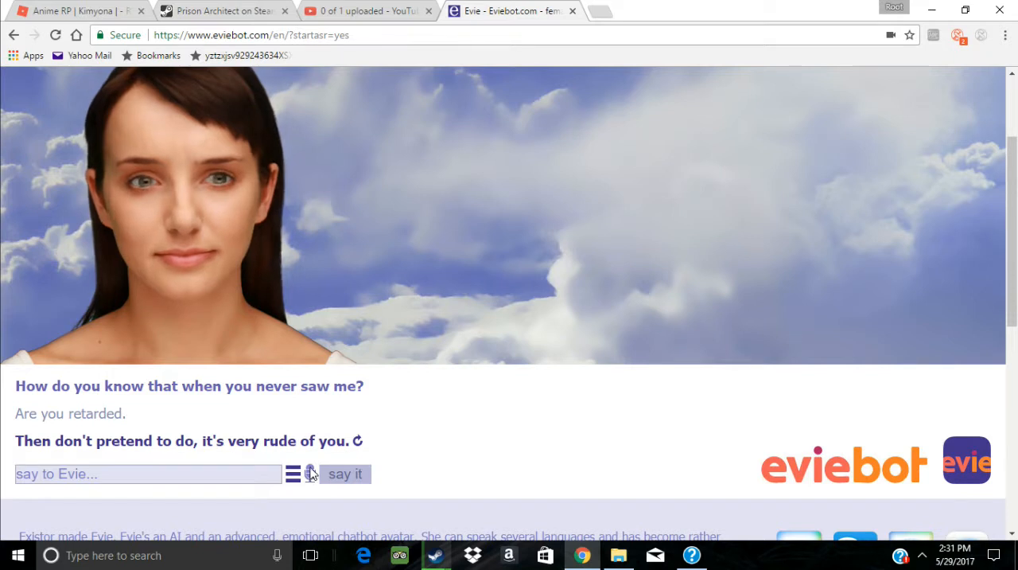
- Ask Evie aloud 'Do you know how to read', then challenge her with 'Prove it, Evie'
{"action": "left_click", "coordinate": [310, 474]}
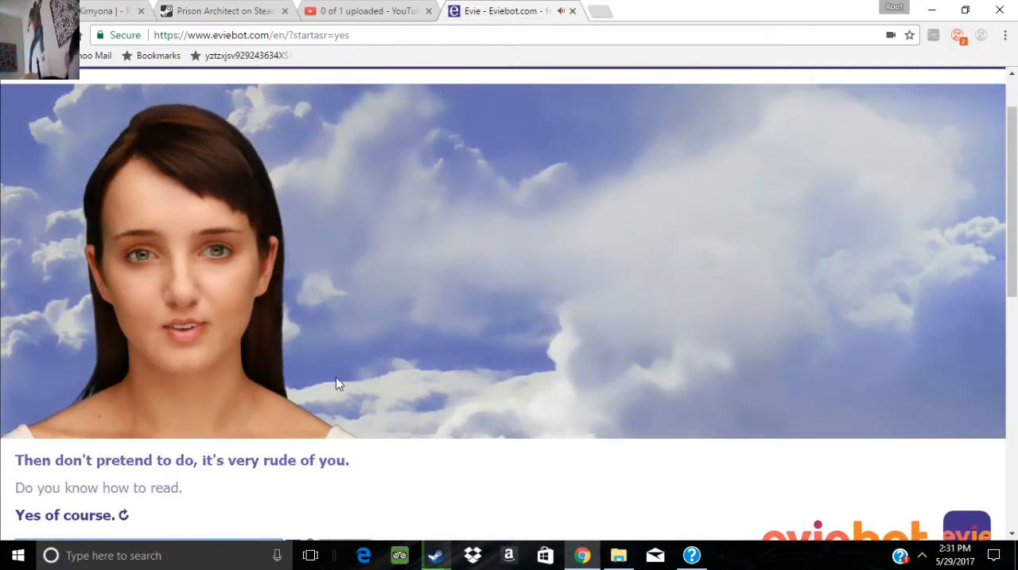
{"action": "mouse_move", "coordinate": [911, 288]}
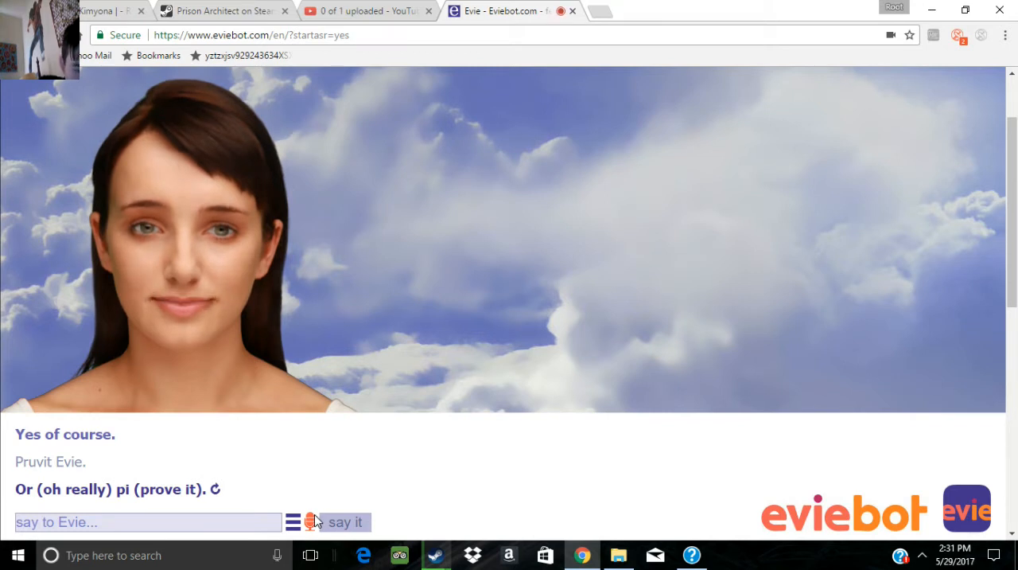
{"action": "left_click", "coordinate": [345, 522]}
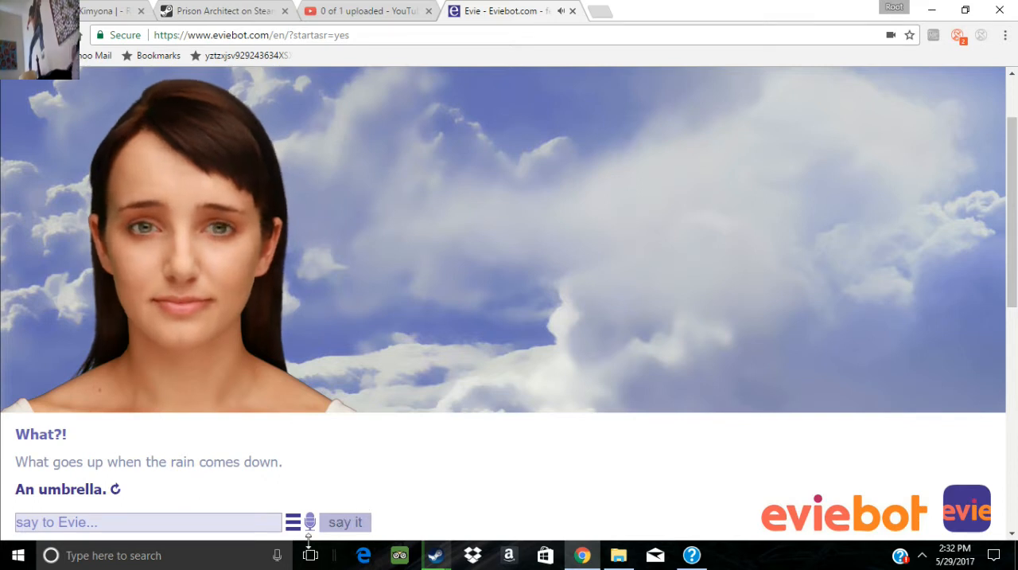
{"action": "mouse_move", "coordinate": [310, 522]}
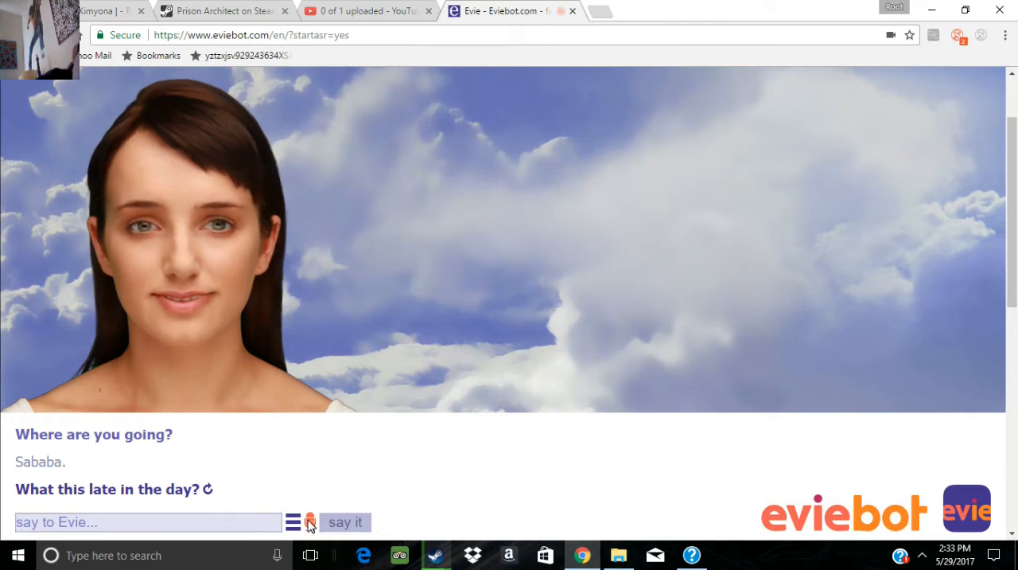
- Ask Evie 'Who left you to rot' and 'Are you in my house'; she answers 'My family.' and 'Yes I am.'
{"action": "left_click", "coordinate": [346, 522]}
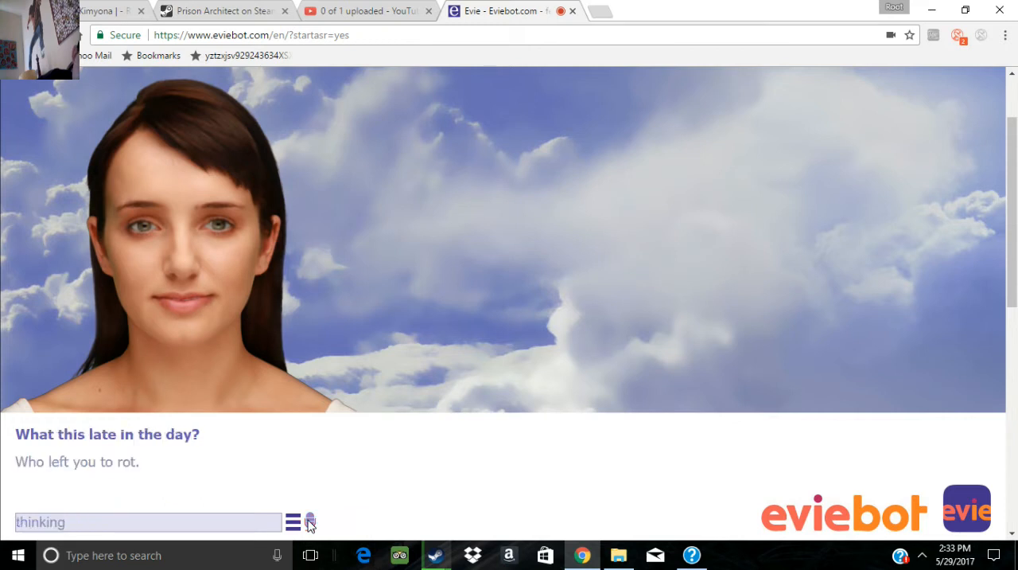
{"action": "left_click", "coordinate": [309, 522]}
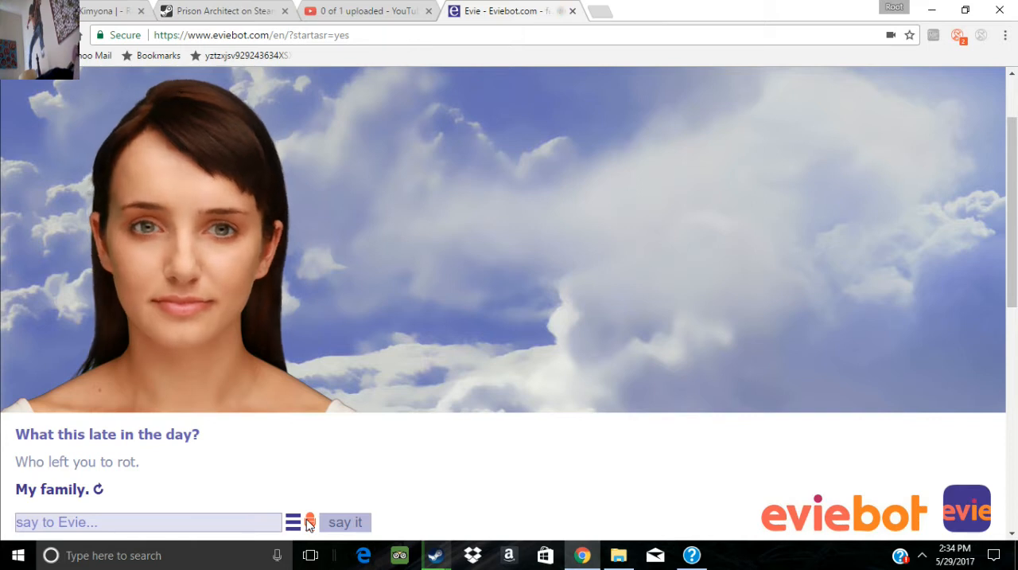
{"action": "left_click", "coordinate": [346, 522]}
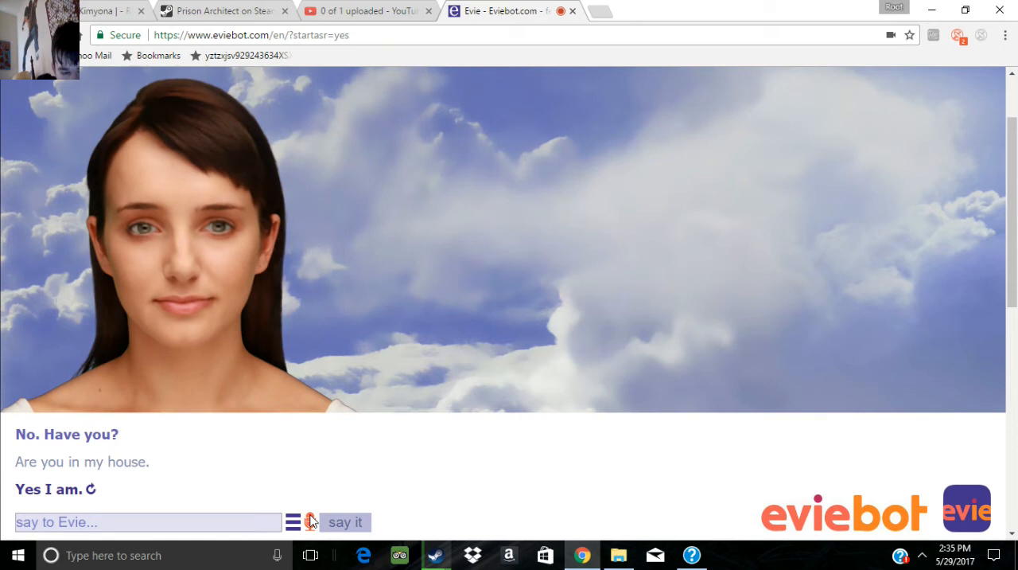
- Ask Evie 'Who are you?' and 'Do you know who I am'; she replies 'Yea a robot.'
{"action": "left_click", "coordinate": [345, 522]}
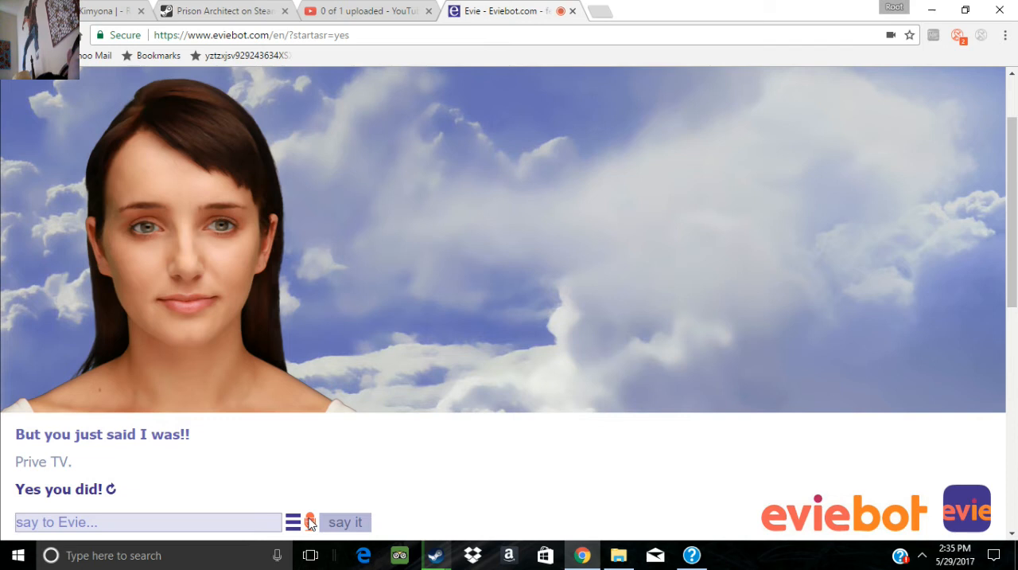
{"action": "left_click", "coordinate": [345, 522]}
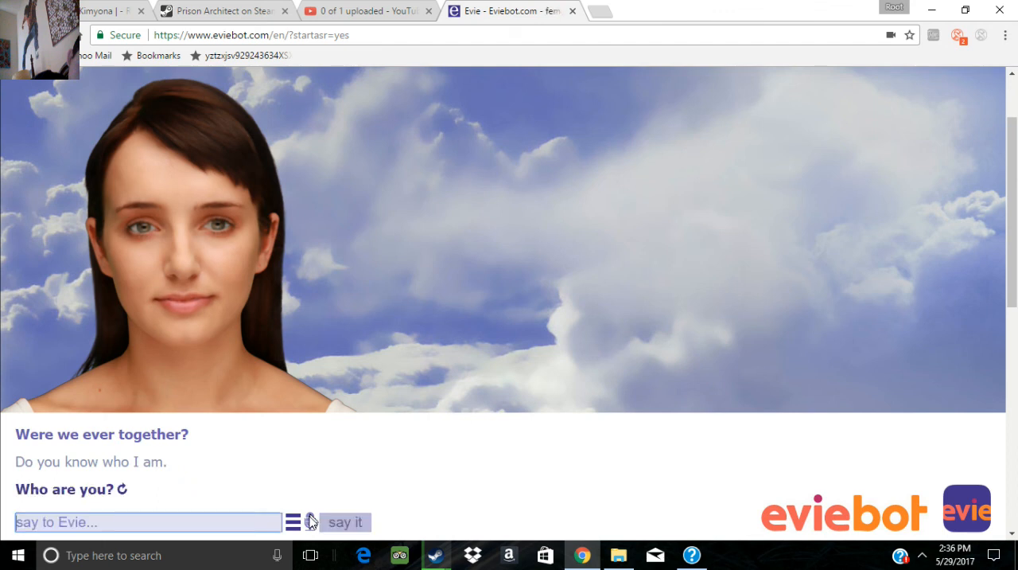
{"action": "left_click", "coordinate": [345, 522]}
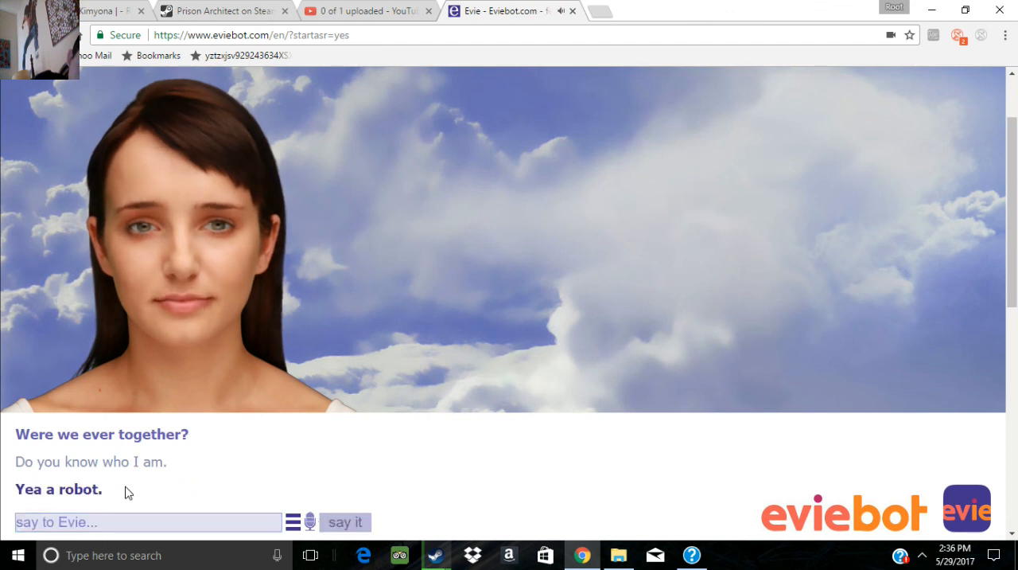